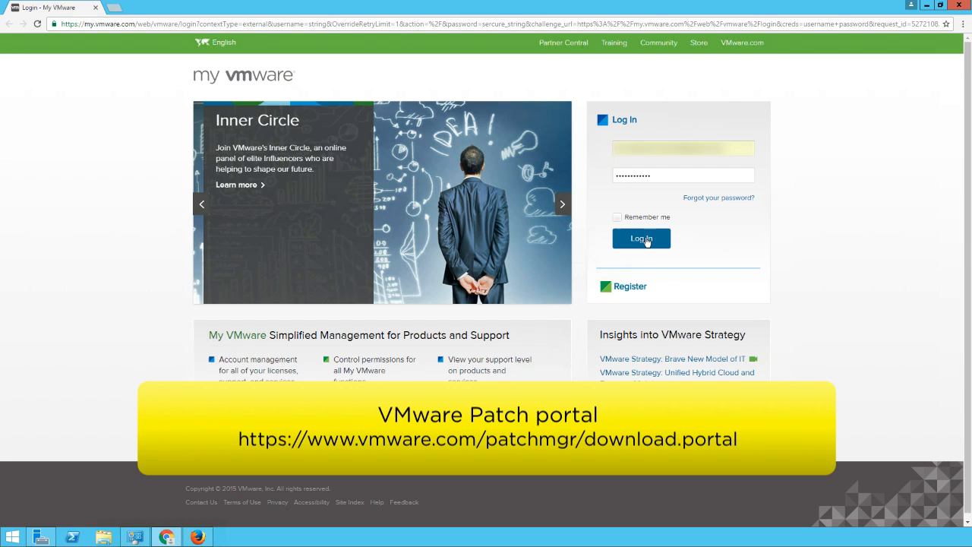
- Sign in to My VMware and go to the Product Patches page from the Products menu
left_click(641, 236)
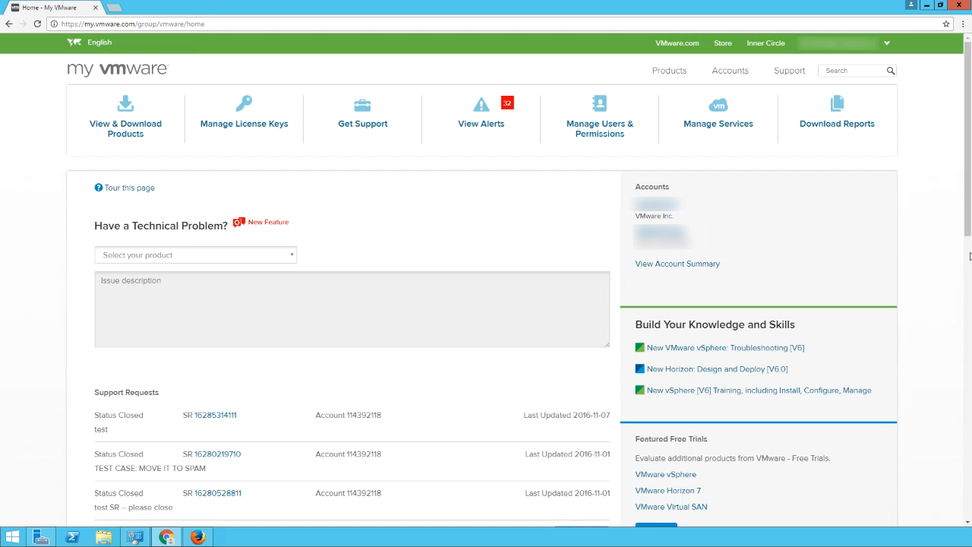
left_click(638, 82)
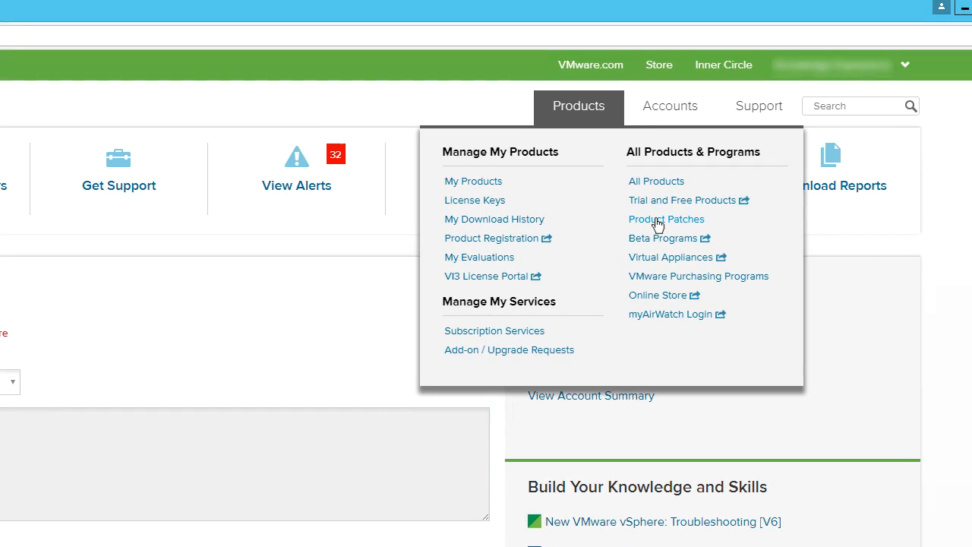
left_click(667, 219)
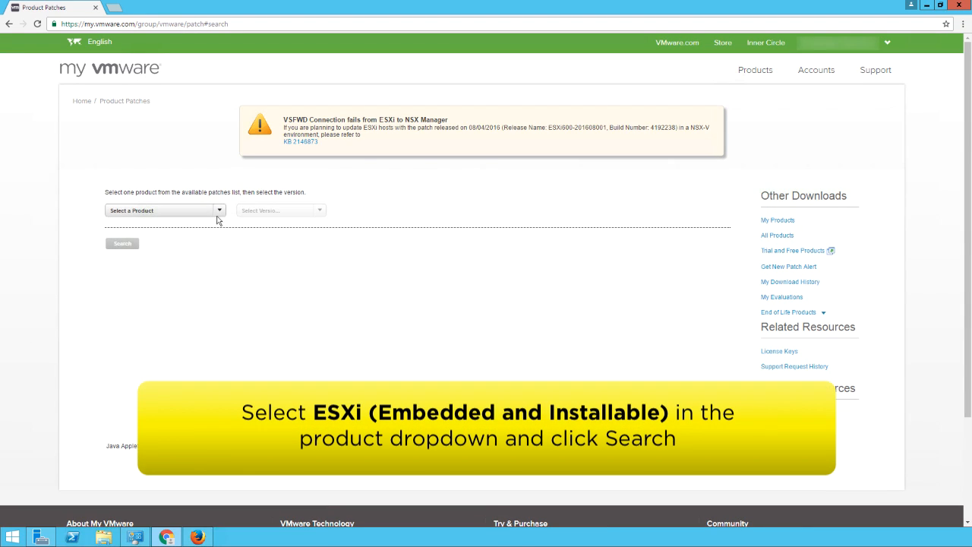
- Search patches for ESXi (Embedded and Installable) 6.0.0 and download a listed patch bundle
left_click(164, 210)
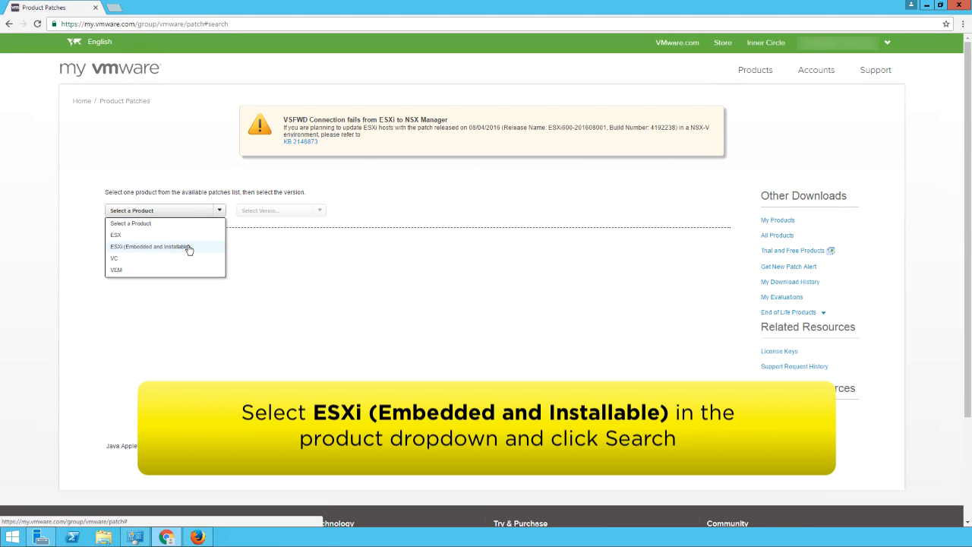
left_click(155, 246)
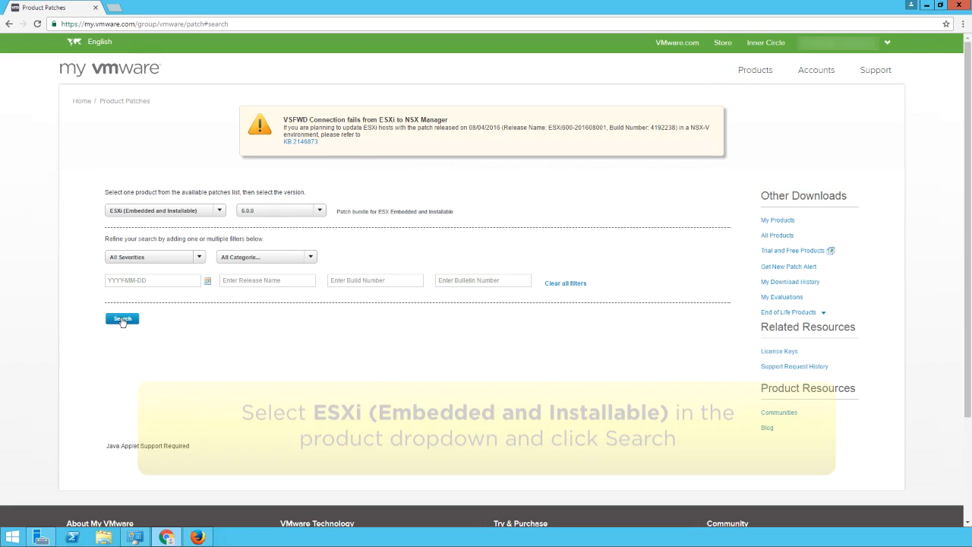
left_click(122, 319)
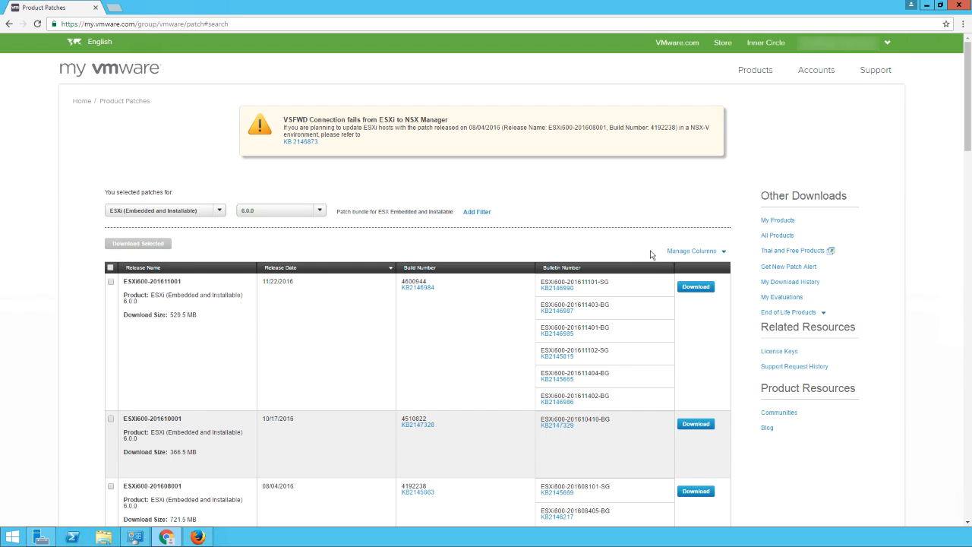
scroll("down", 3)
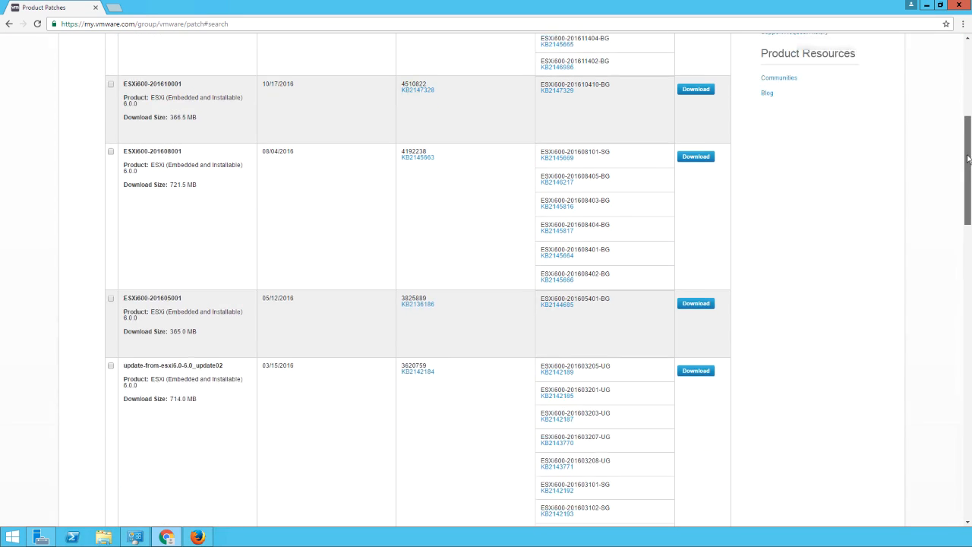
scroll("down", 3)
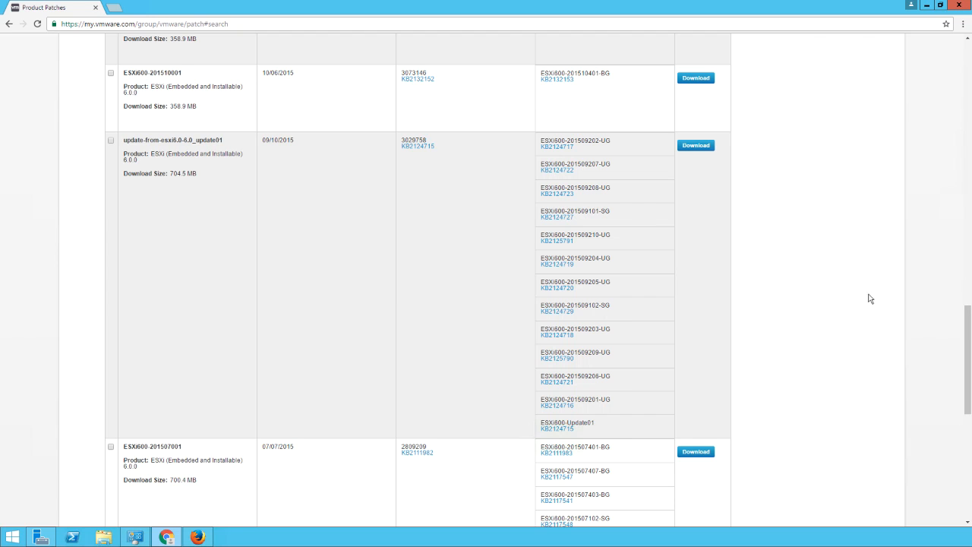
left_click(696, 78)
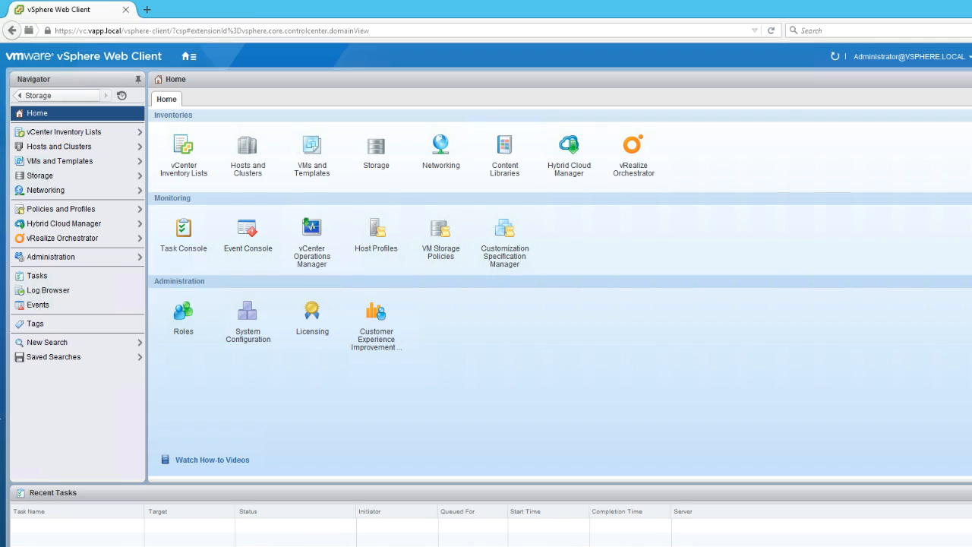
mouse_move(377, 151)
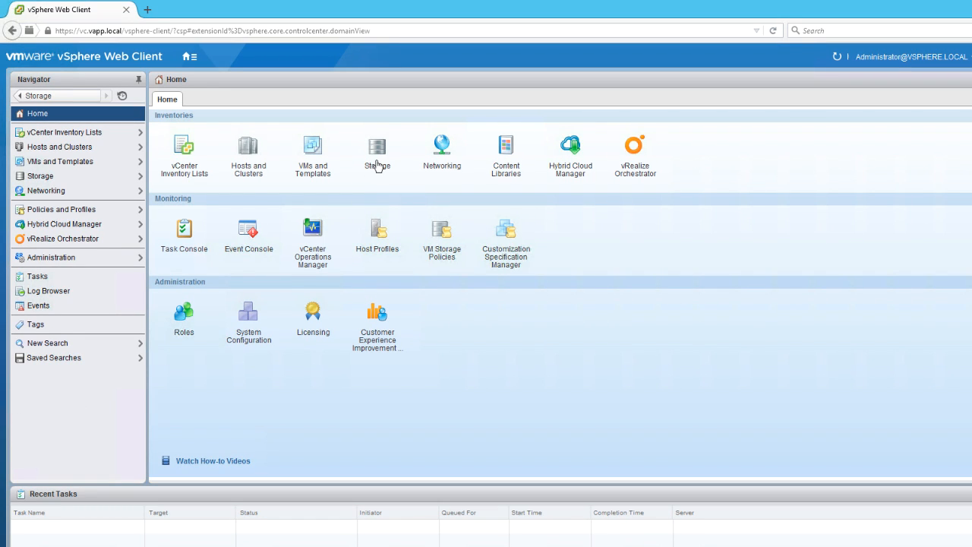
- From the Storage inventory, browse the files on the Local-esxi01 datastore
left_click(376, 146)
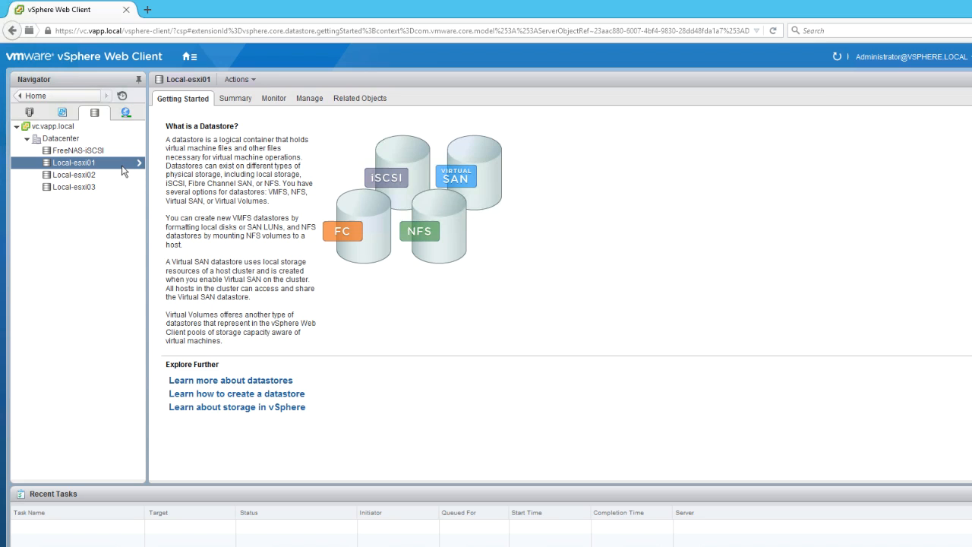
right_click(73, 162)
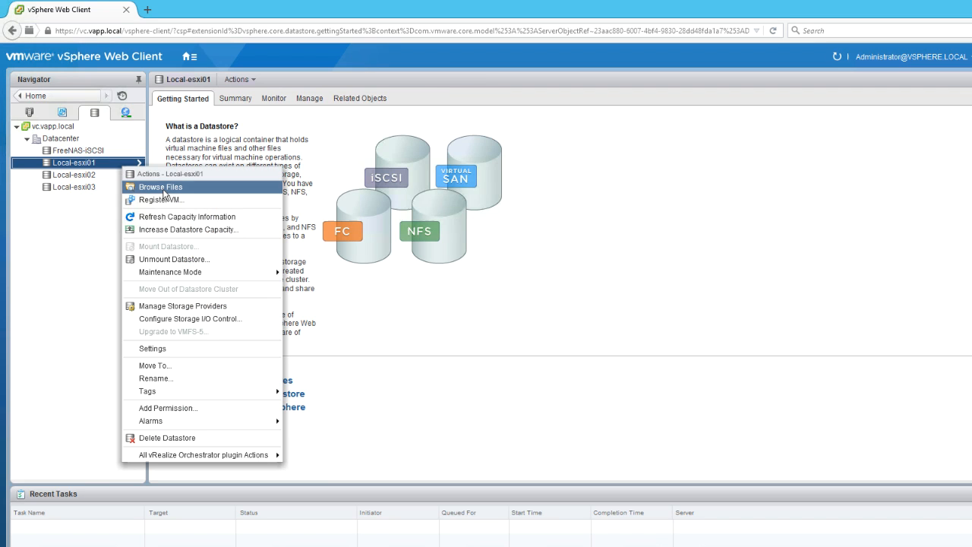
left_click(161, 185)
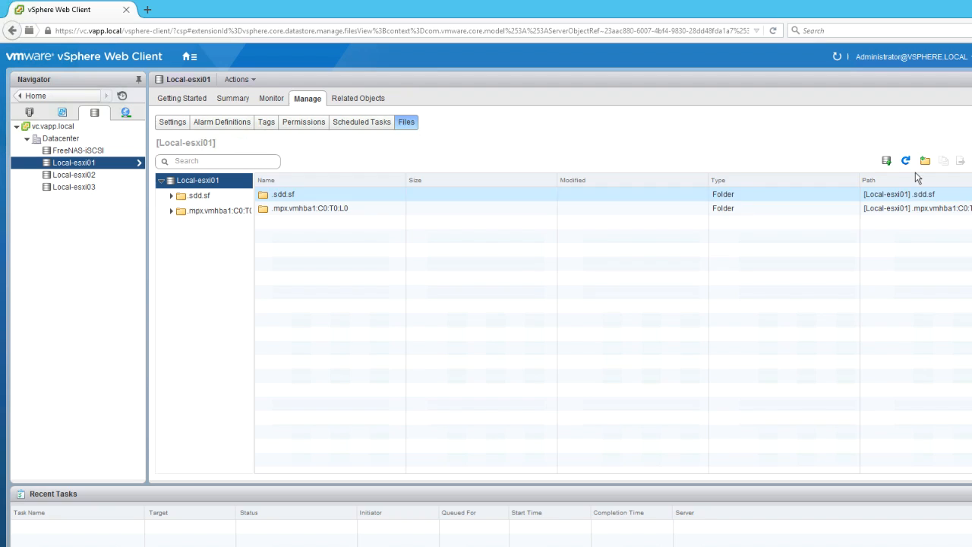
- Create a folder named 'patch' on the Local-esxi01 datastore and open it
left_click(925, 161)
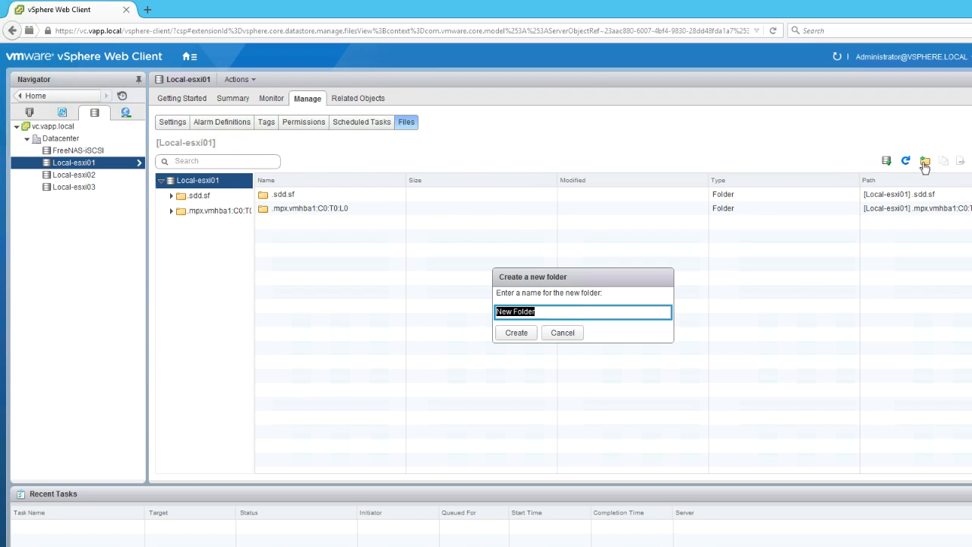
type("patch")
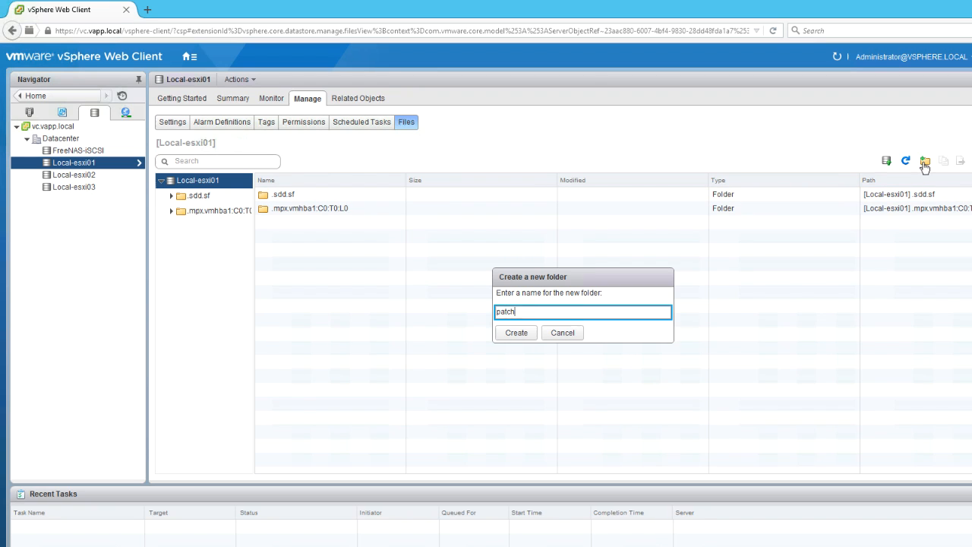
mouse_move(531, 347)
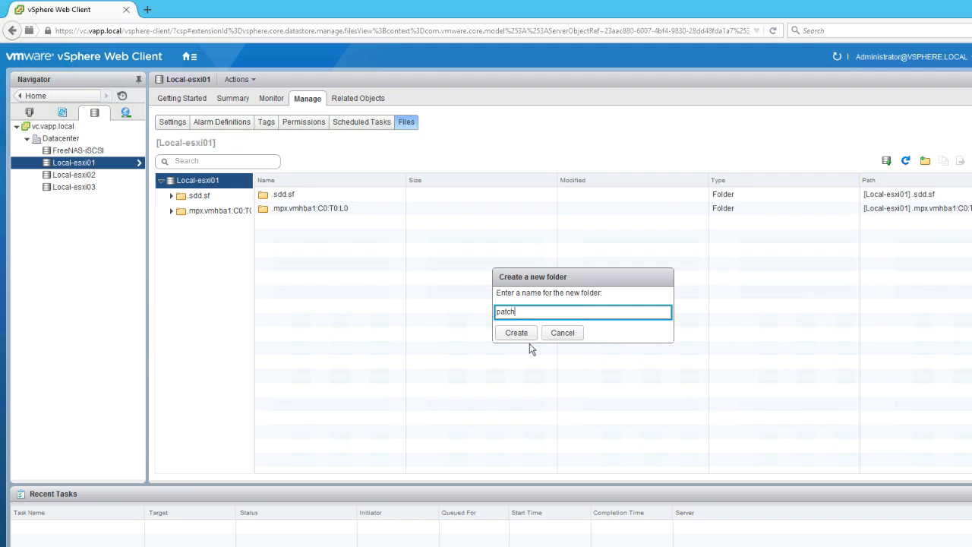
left_click(517, 333)
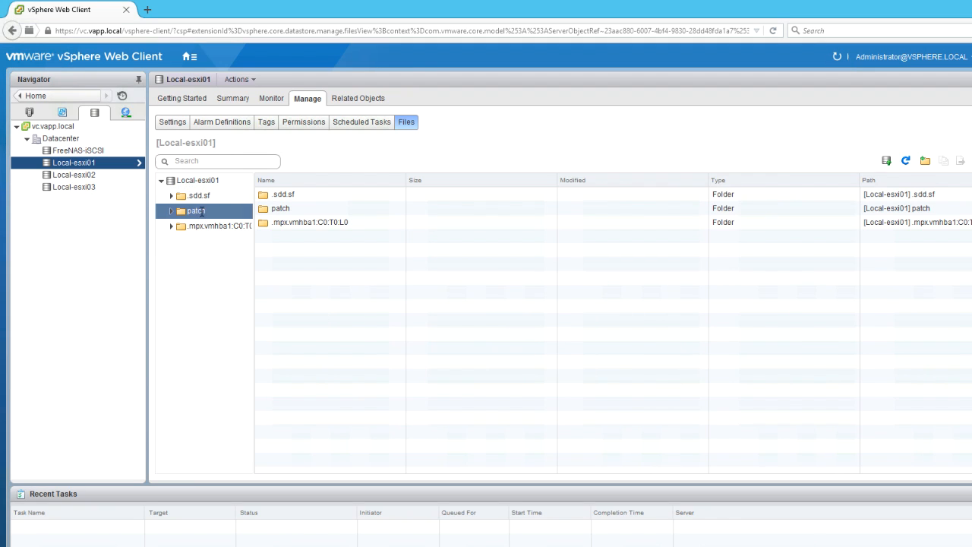
left_click(196, 209)
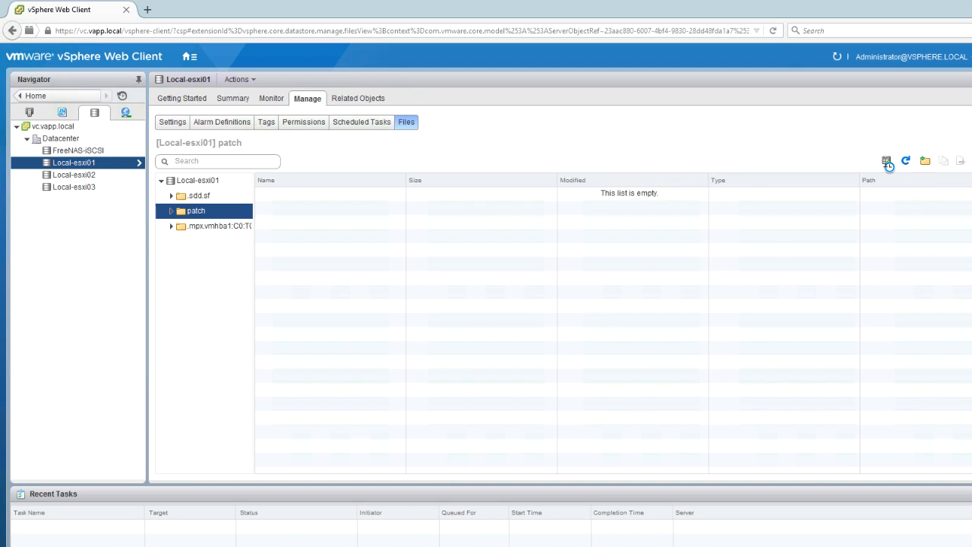
left_click(886, 161)
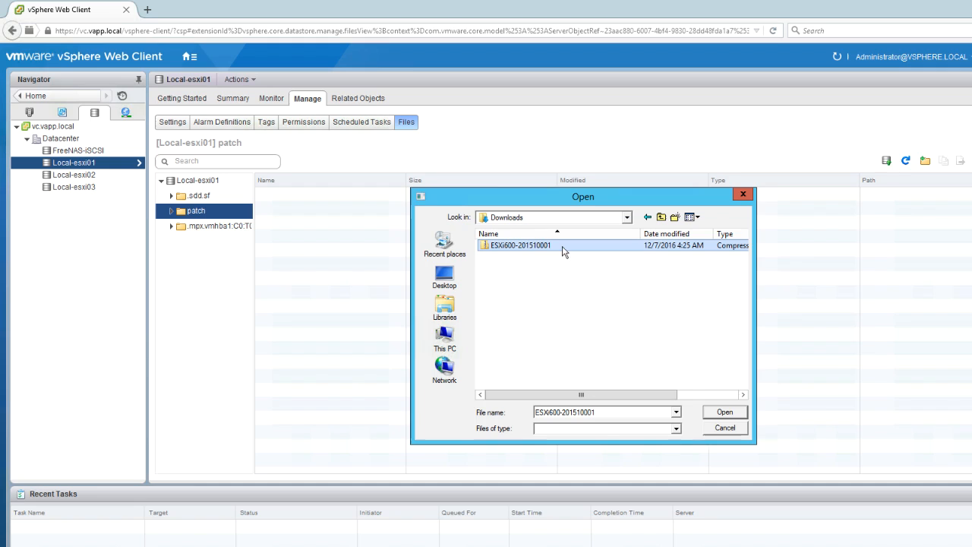
left_click(723, 412)
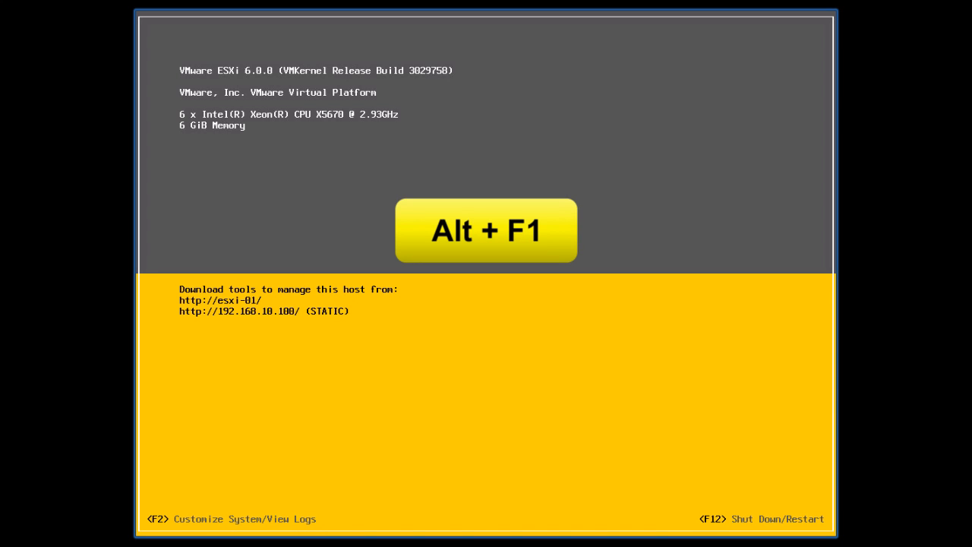
- Switch to the ESXi Shell with Alt+F1, log in as root and begin the vim-cmd maintenance command
key("alt+f1")
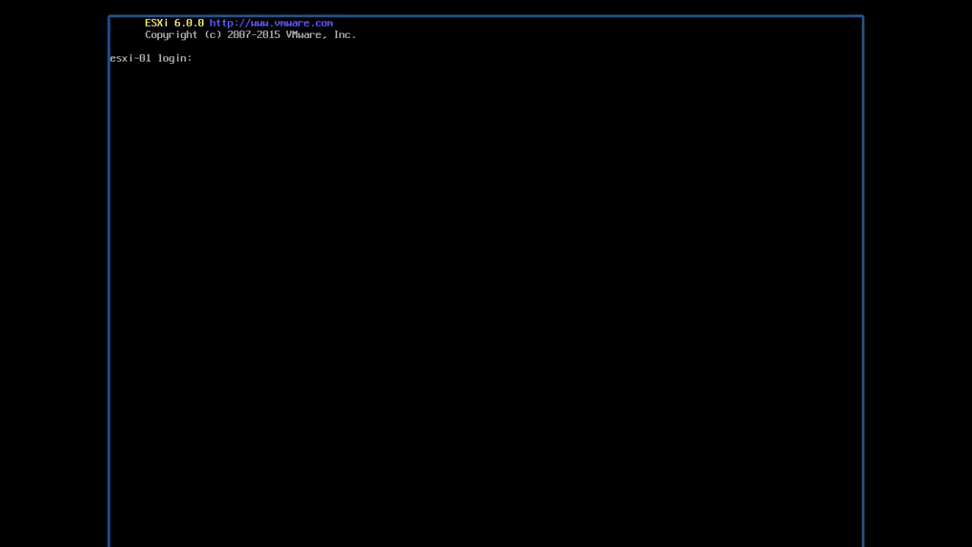
type("root")
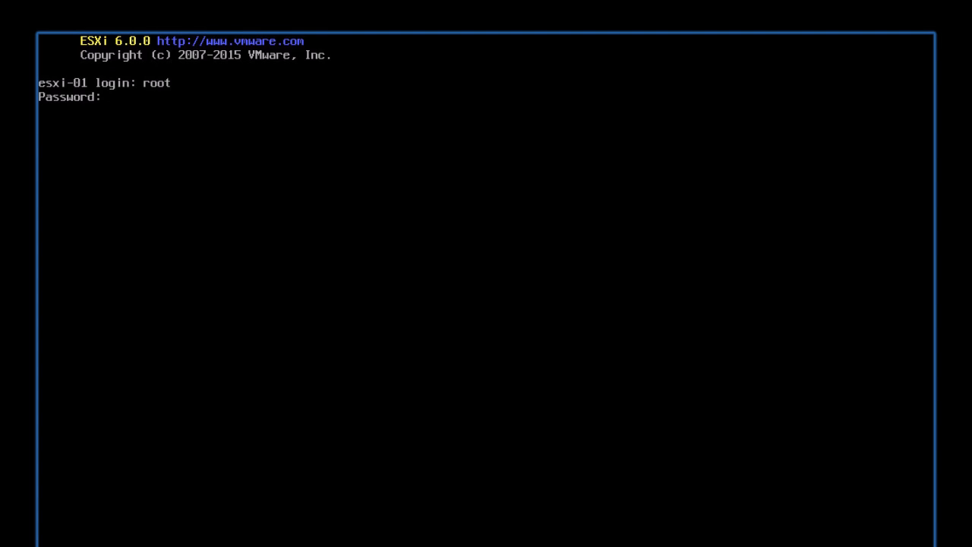
key("Return")
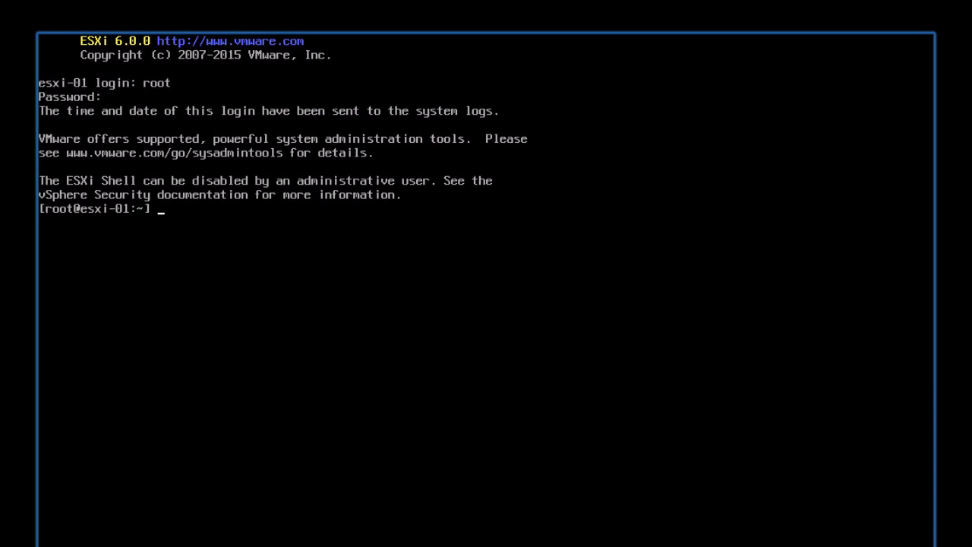
type("vim-cmd hostsvc/maintenan")
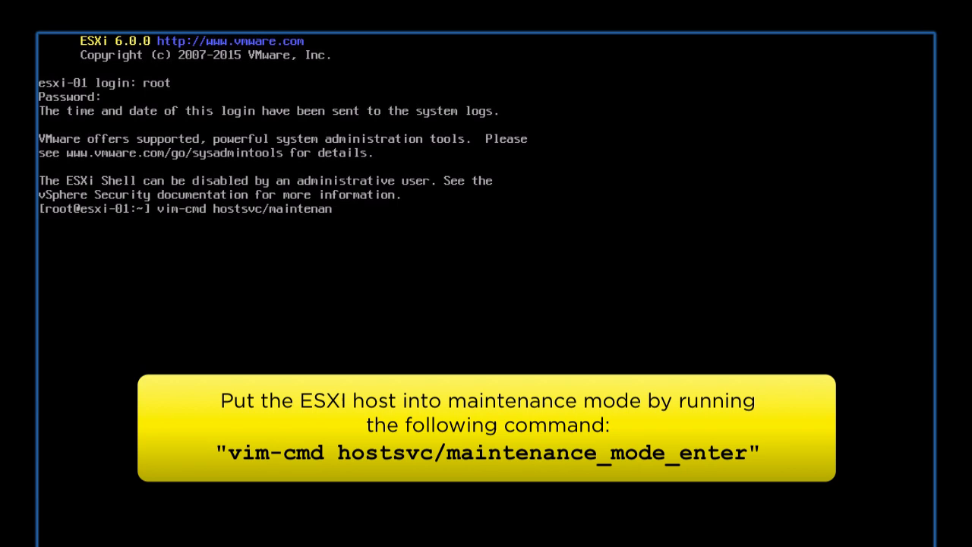
- Run vim-cmd hostsvc/maintenance_mode_enter to put the host into maintenance mode
type("ce_mode_enter")
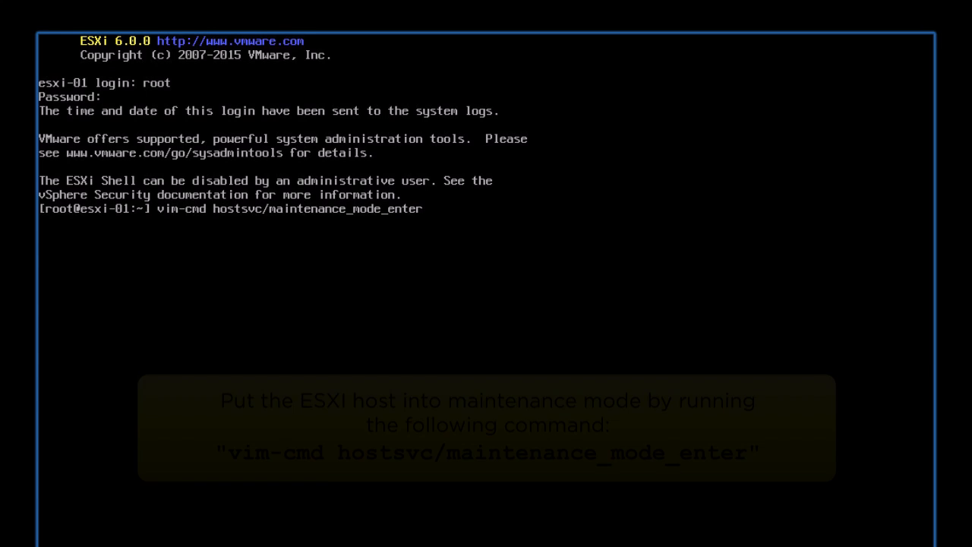
key("Return")
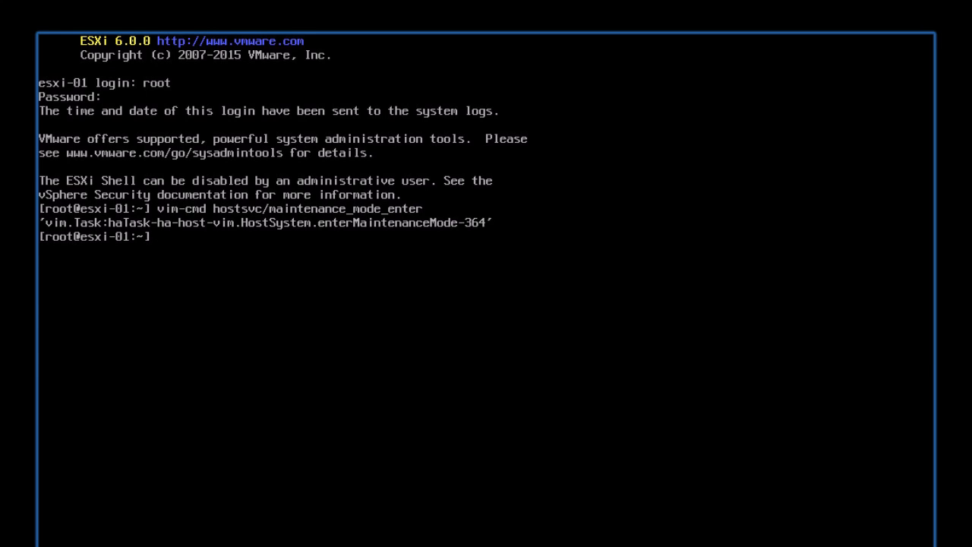
- Change to /vmfs/volumes/Local-esxi01/patch and list ESXi600-201510001.zip there
type("cd")
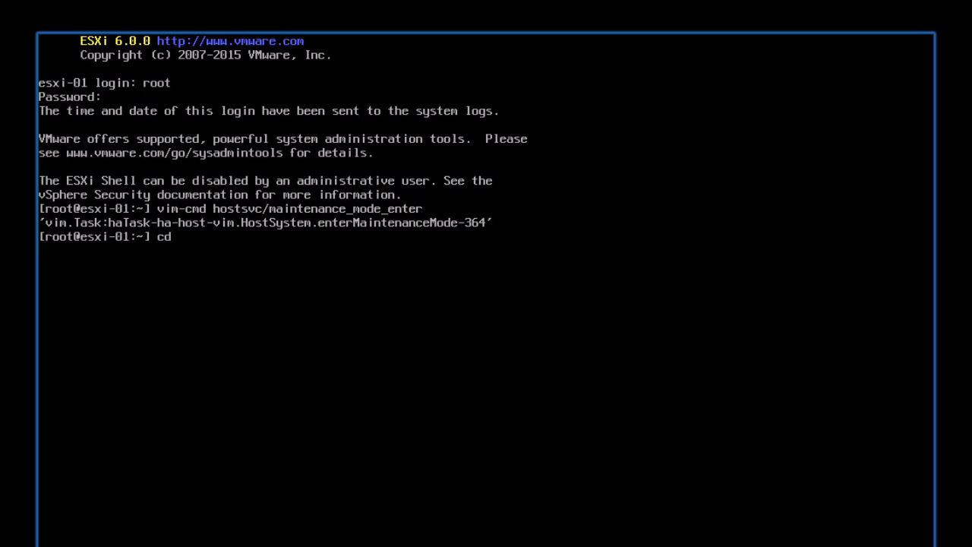
type("/vmfs/volumes/L")
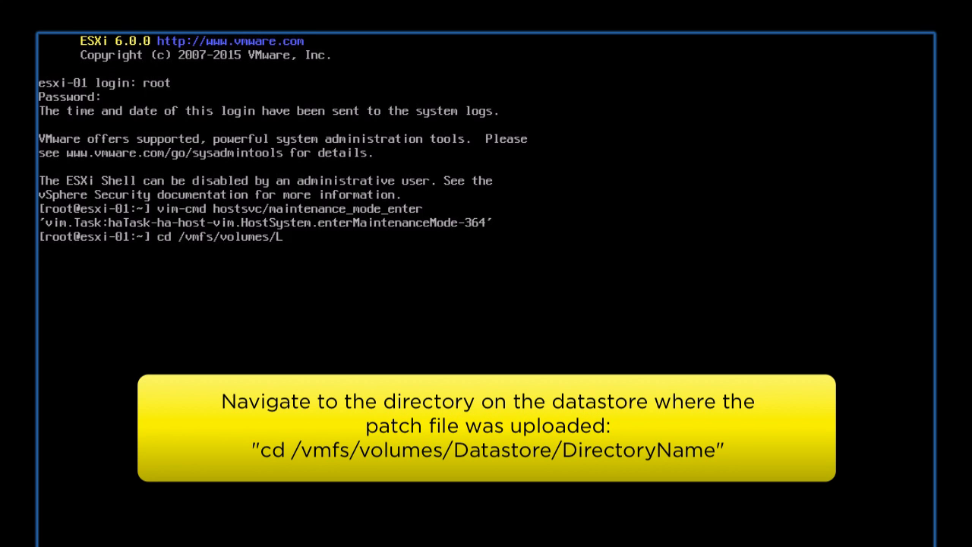
type("ocal-esxi01/patch")
type("ls")
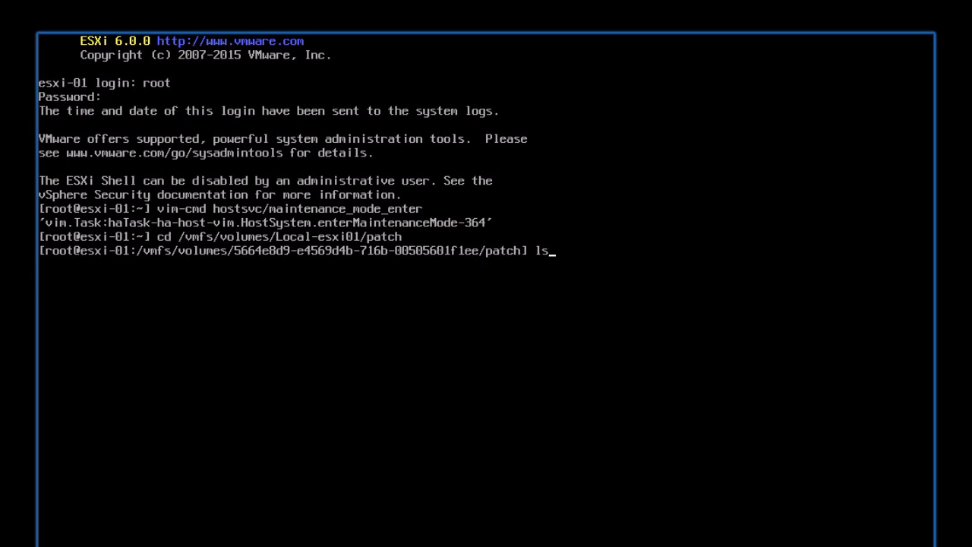
key("Return")
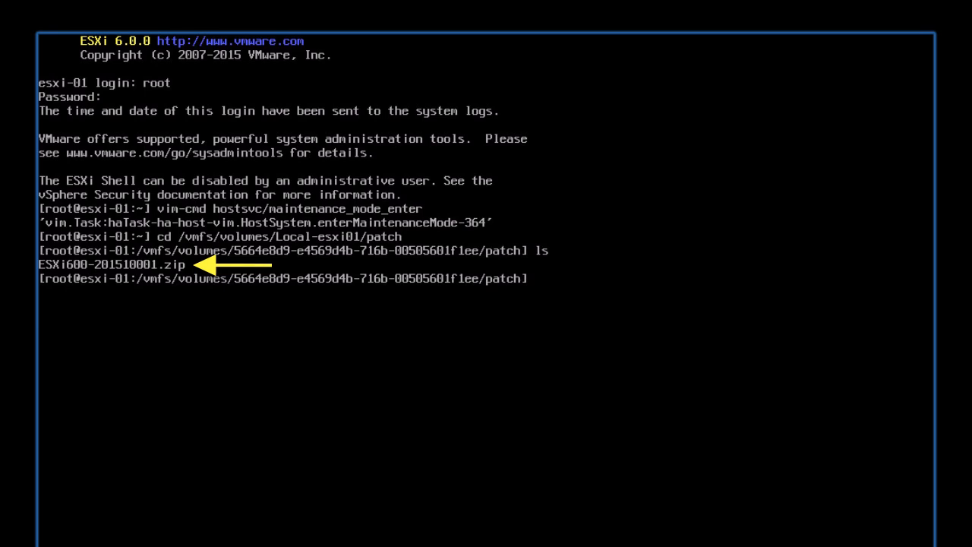
type("esxcli software vib update -d")
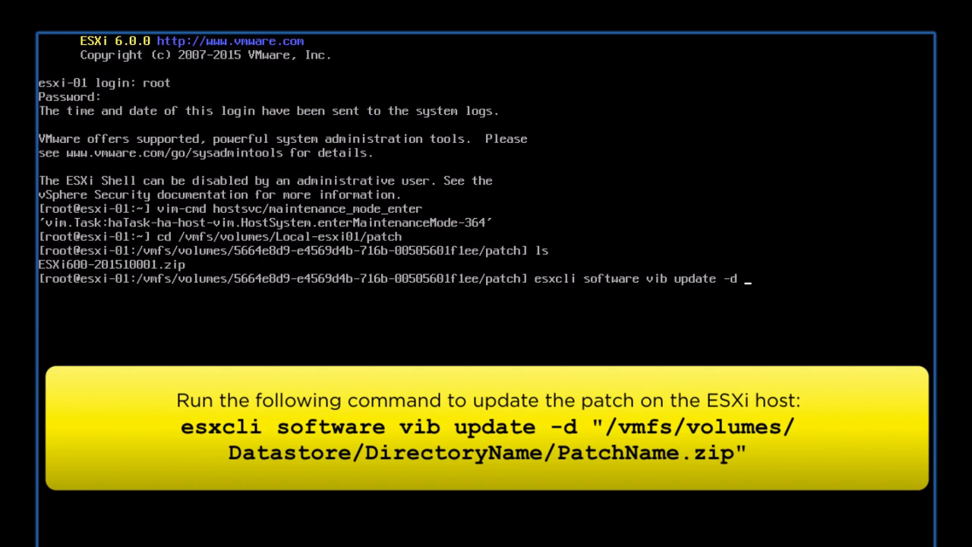
- Run esxcli software vib update -d on /vmfs/volumes/Local-esxi01/patch/ESXi600-201510001.zip, then reboot the host
type("\"/vmfs/volumes/Local-esxi01/patch/ESXi600")
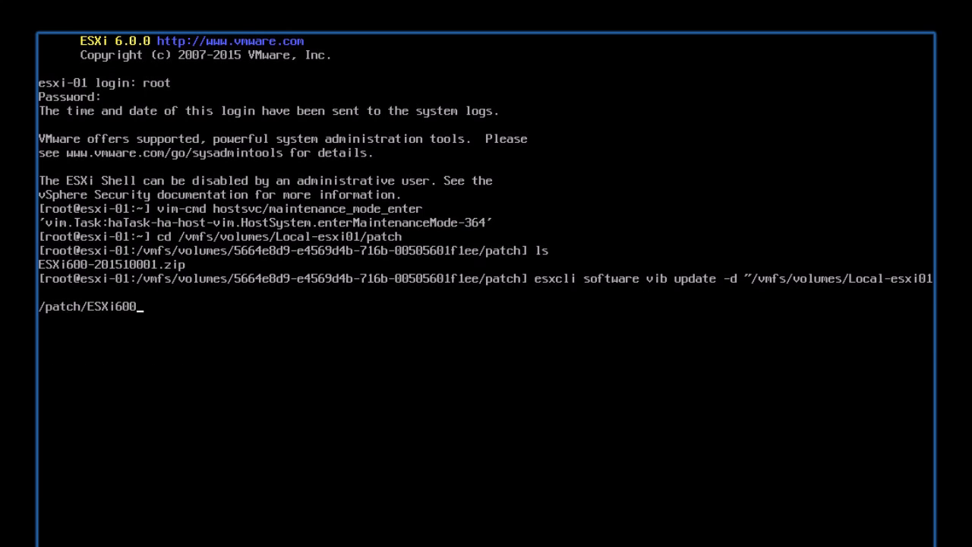
type("-201510001.zip\"")
type("reboot")
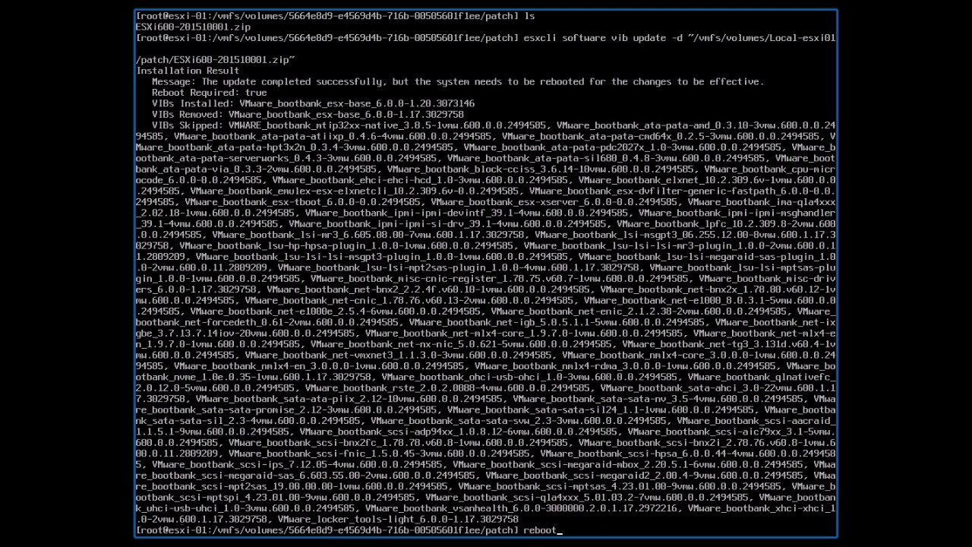
key("Return")
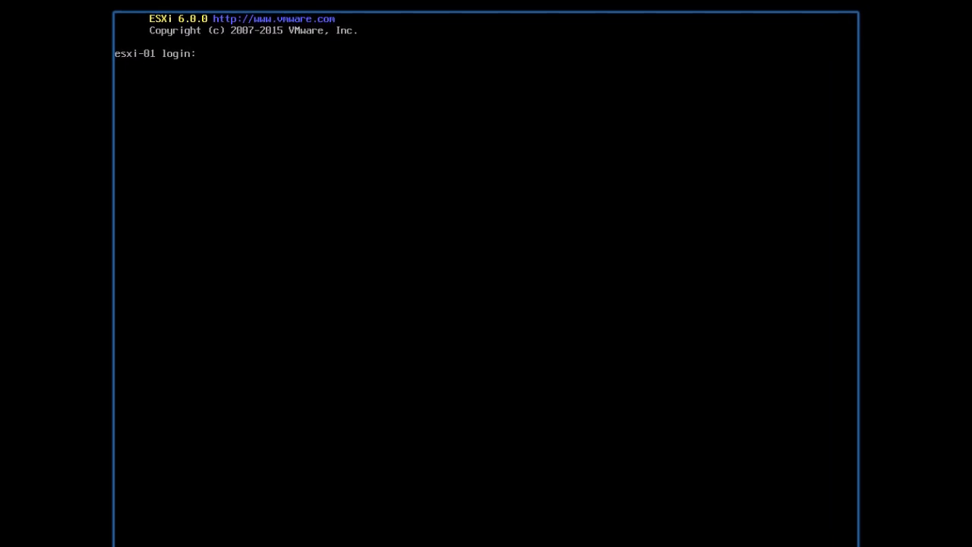
- Log in as root after the reboot and run vim-cmd hostsvc/maintenance_mode_exit
type("root")
type("v")
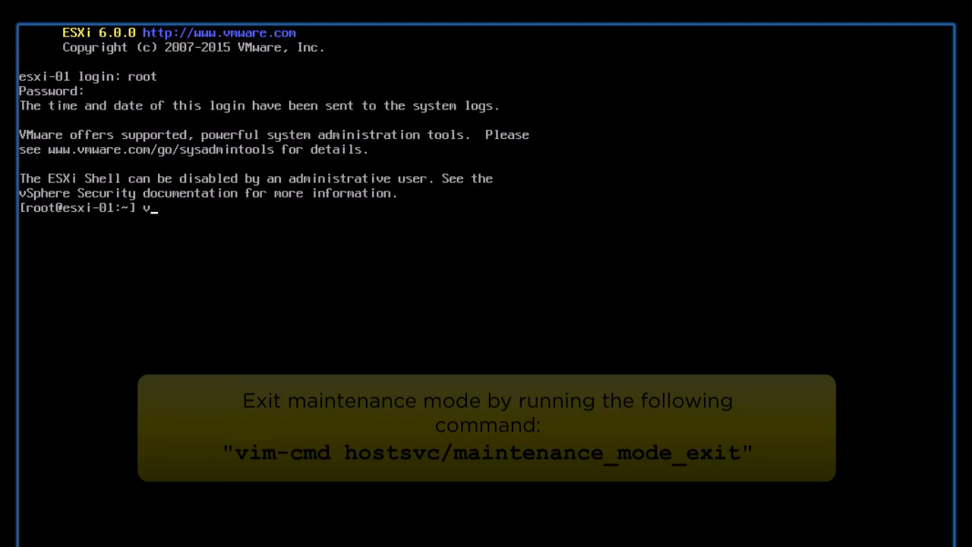
type("im-cmd hostsvc/maintenance")
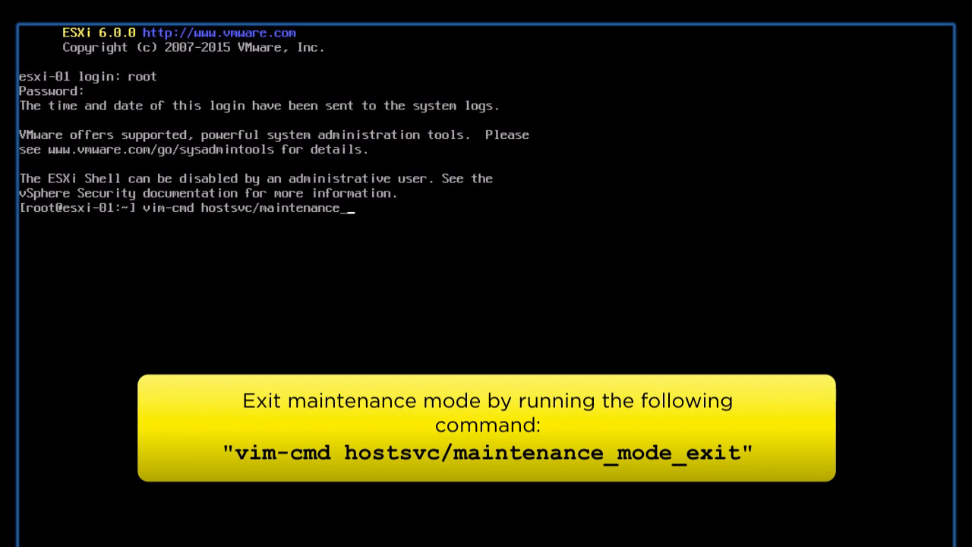
type("_mode_exit")
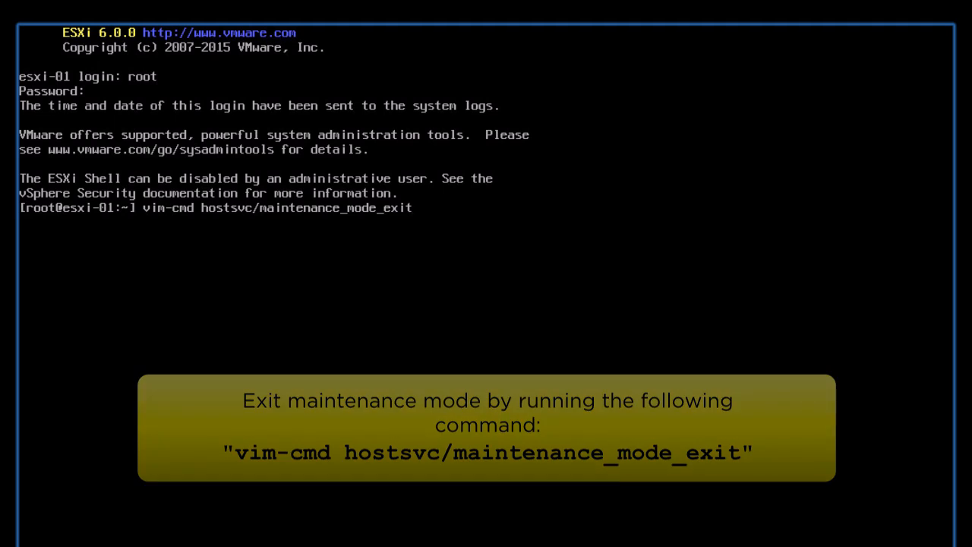
key("Return")
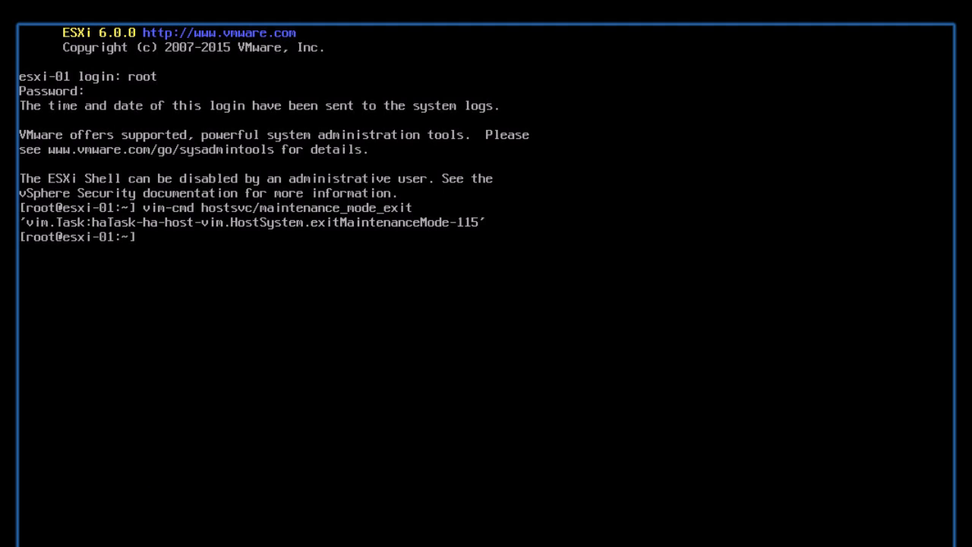